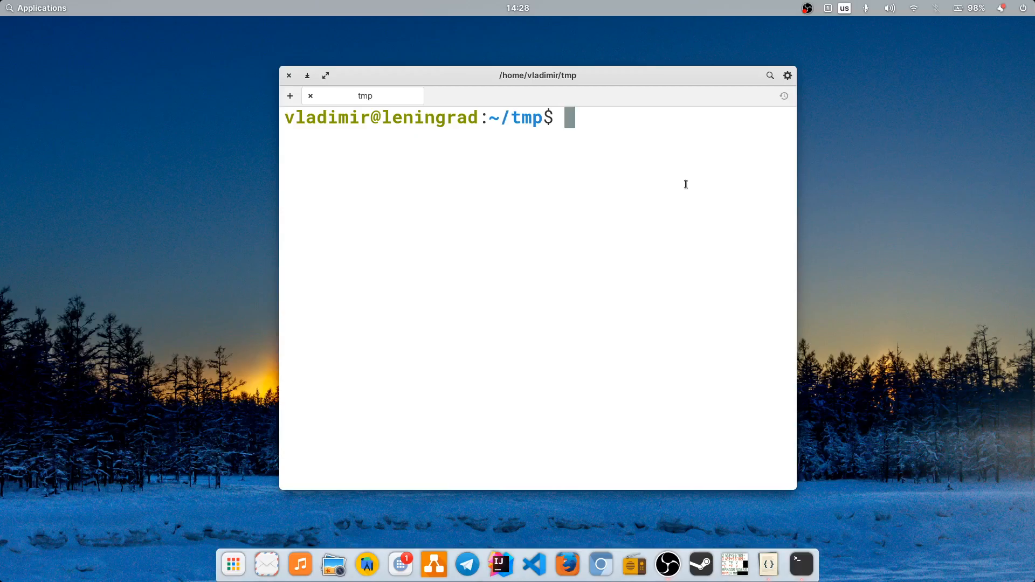
Run uname -r to print the running kernel release 5.14.6-051406-generic
text(uname -r)
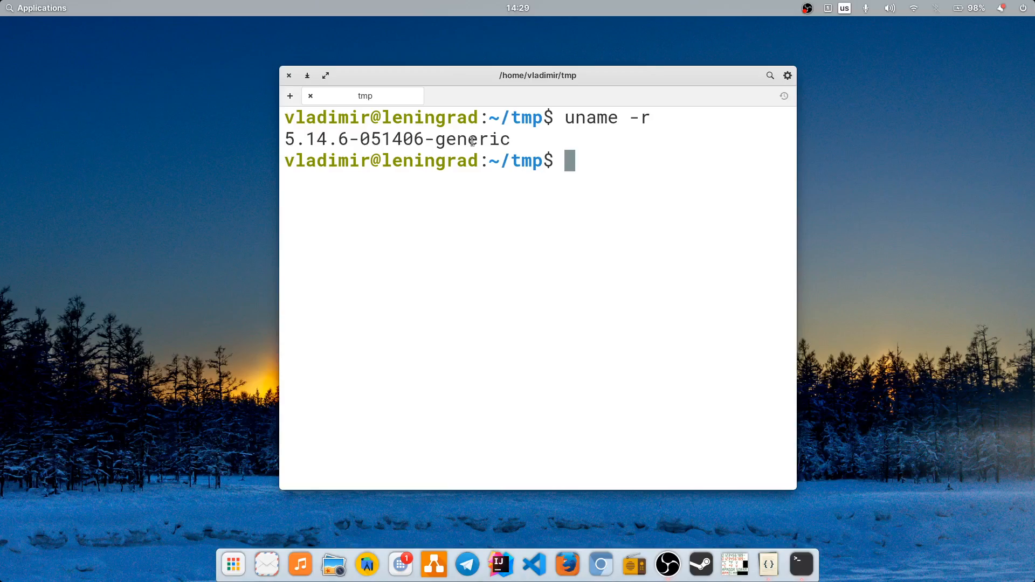
Run lsb_release -a showing elementary OS 6 Odin, and maximize the terminal window
text(lsb_rele)
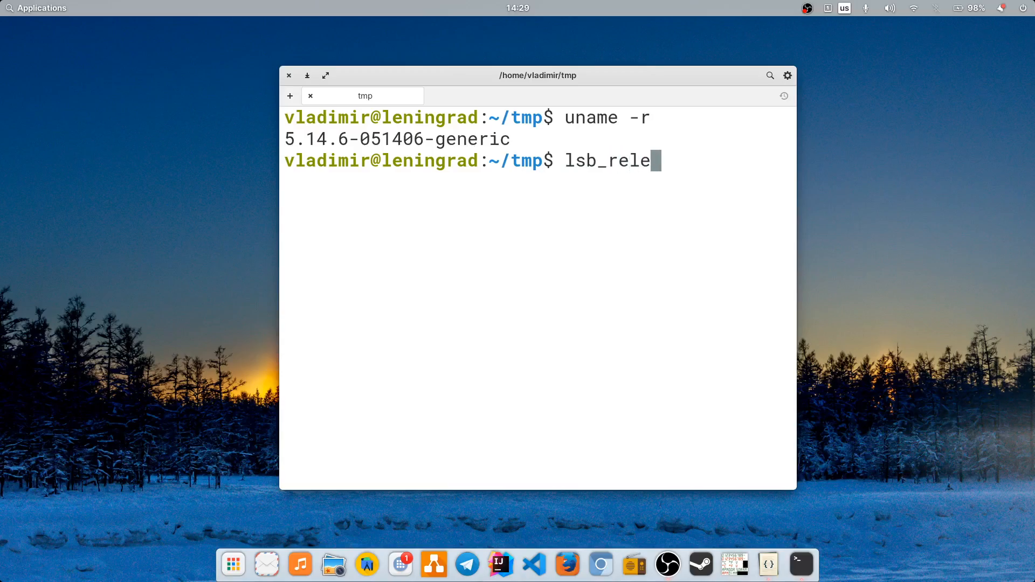
text(ase -a)
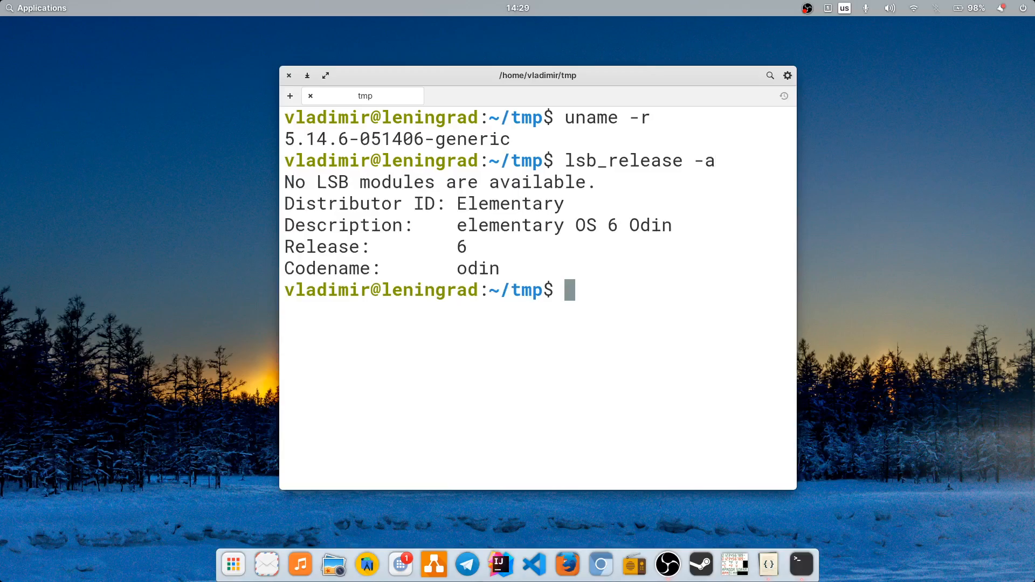
mouse_move(204, 224)
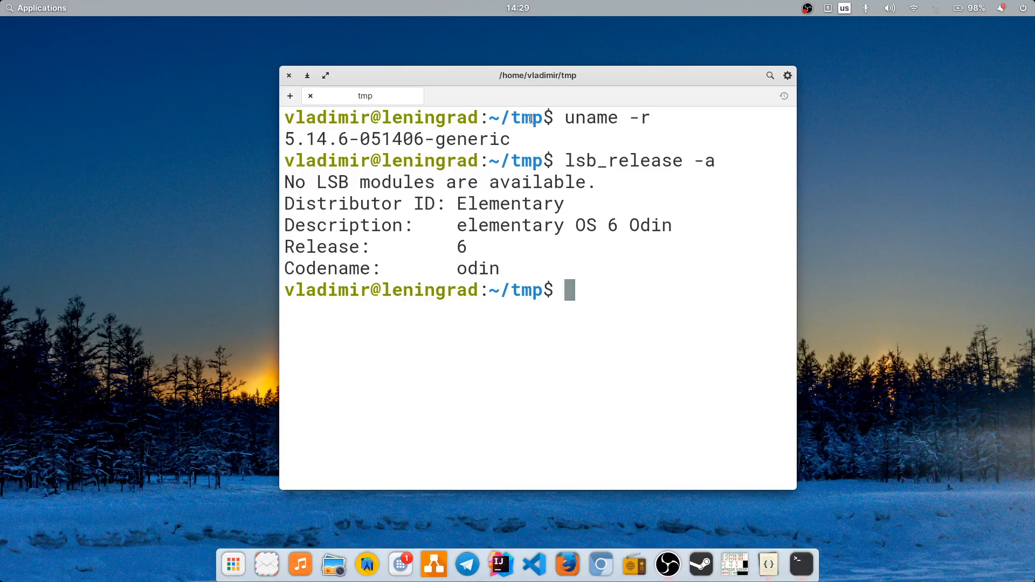
click(325, 75)
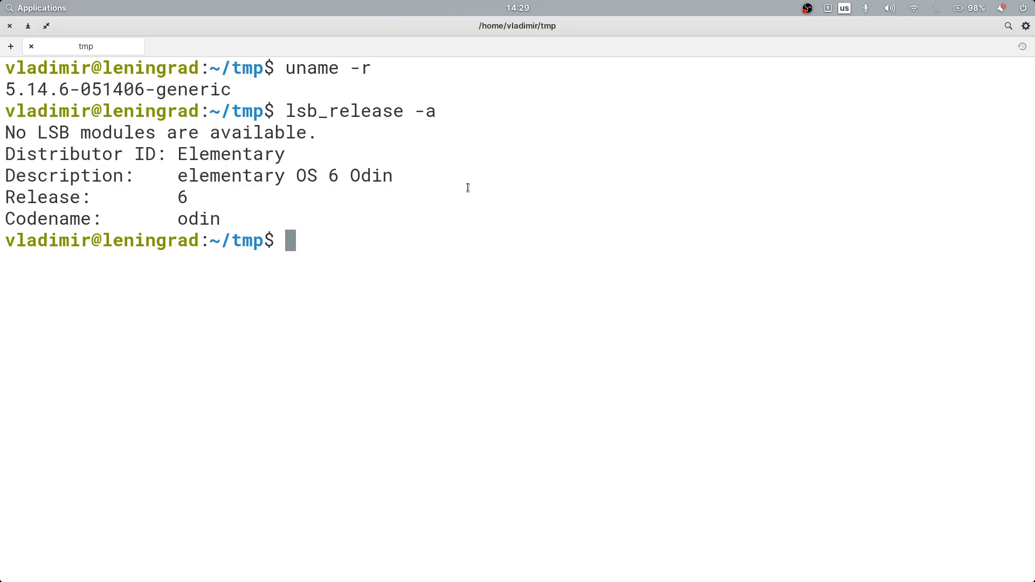
Download ubuntu-mainline-kernel.sh from raw GitHub with wget into ~/tmp and list it with ls
text(wget https://raw.githubusercontent.com/pimlie/ubuntu-mainline-kernel.sh/master/ubuntu-mainline-kernel.sh)
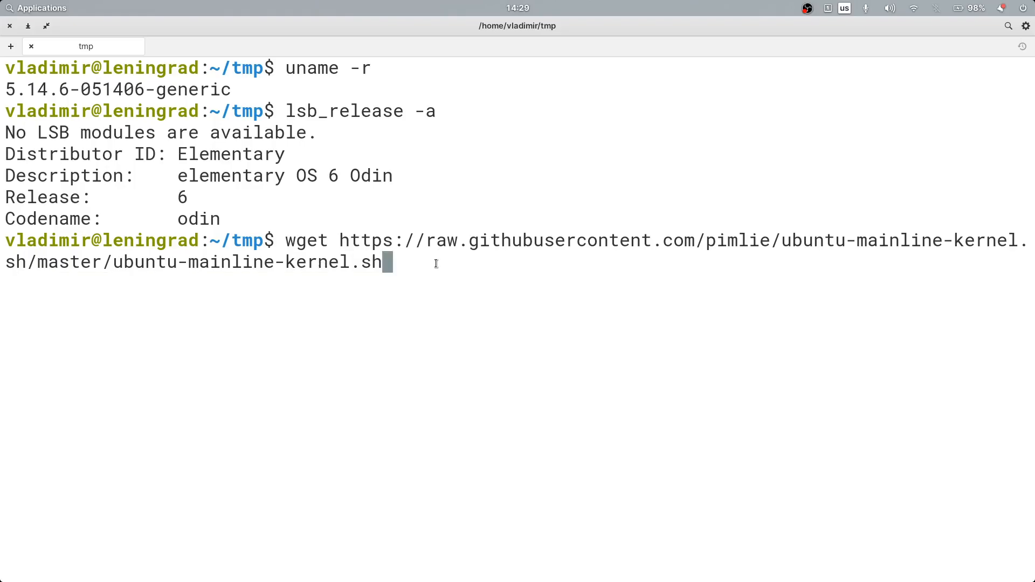
key(Return)
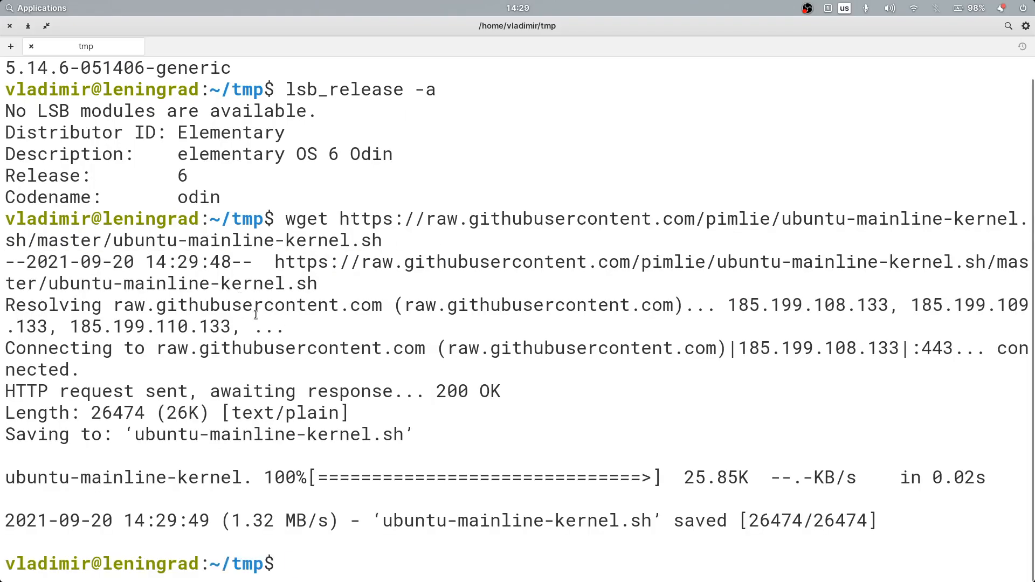
text(ls)
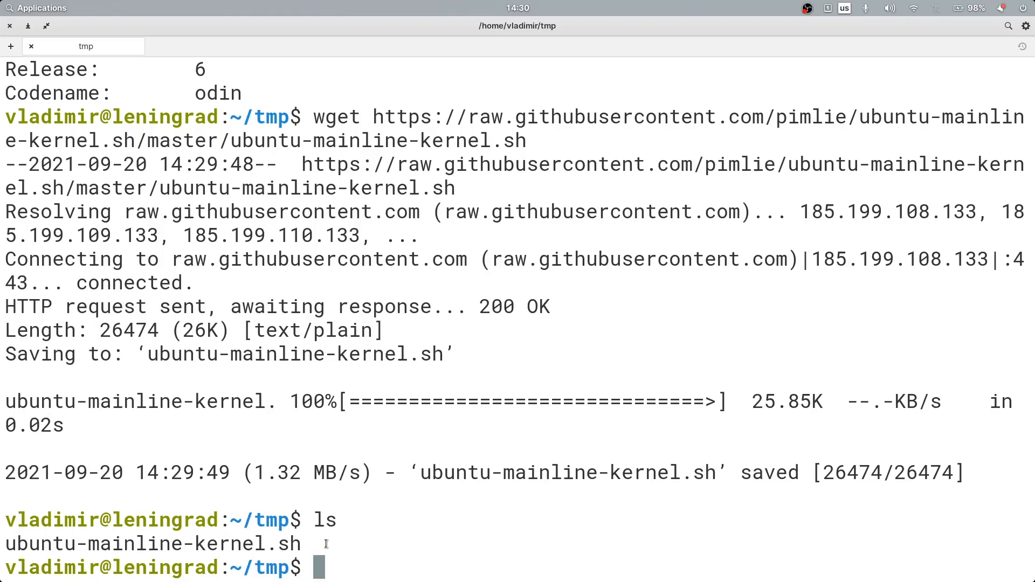
Move ubuntu-mainline-kernel.sh to /usr/local/bin/ with sudo mv
text(/)
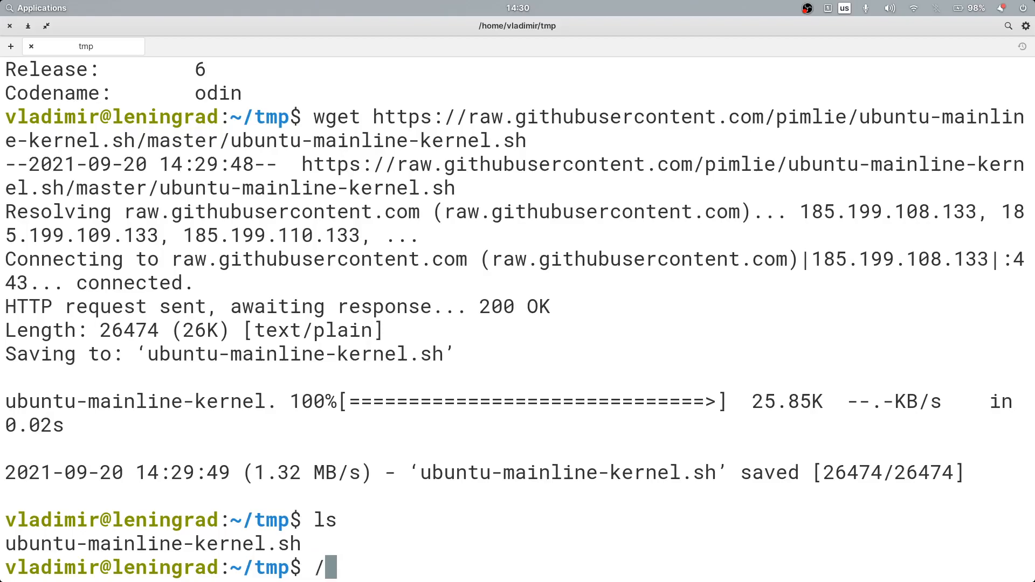
key(BackSpace)
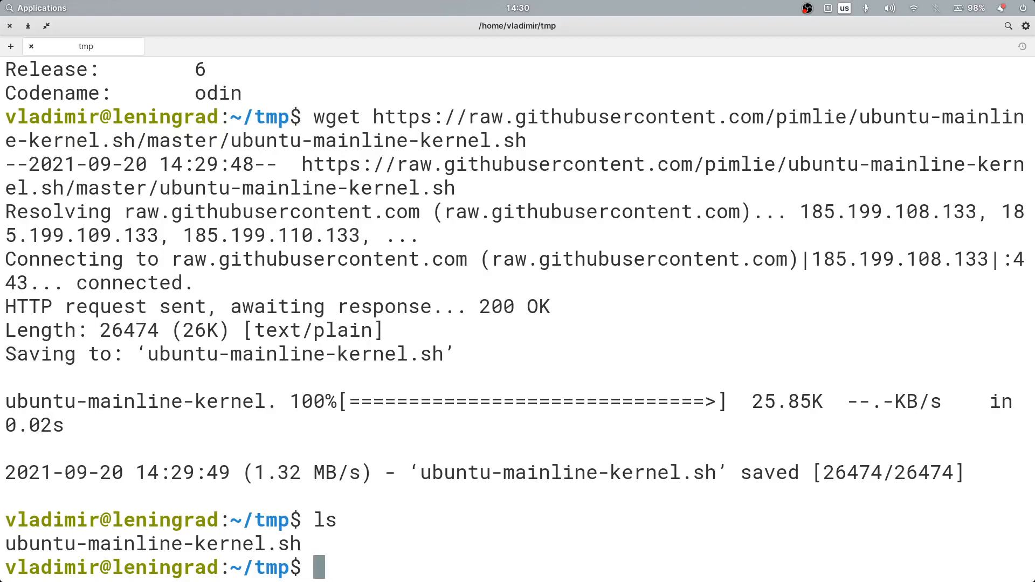
text(sudo m)
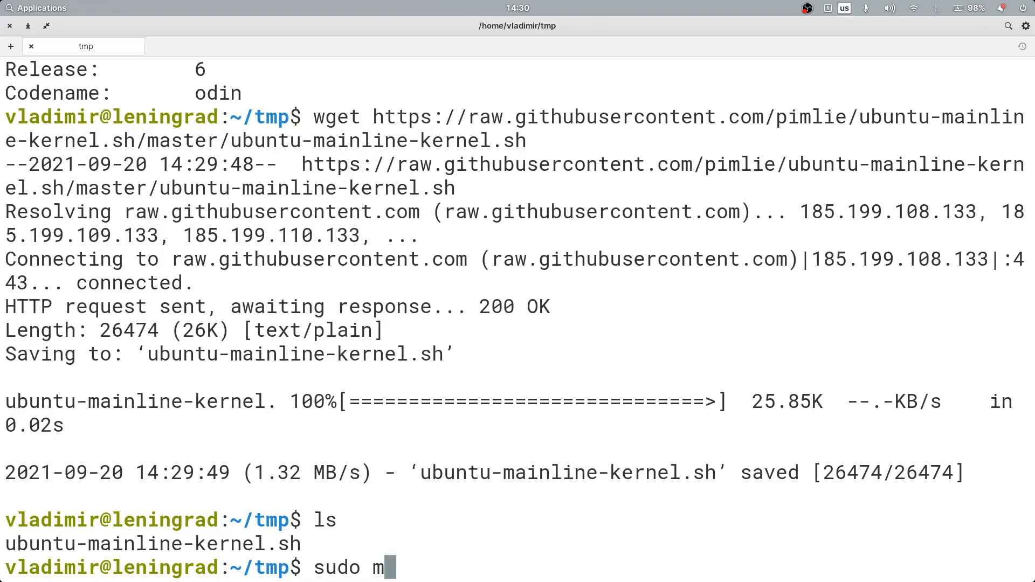
key(BackSpace)
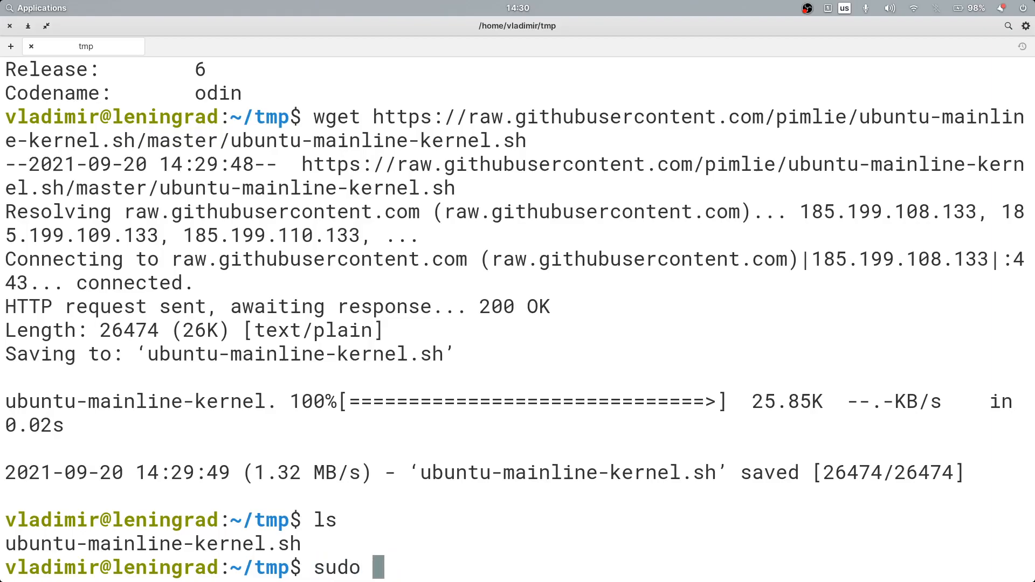
text(mv)
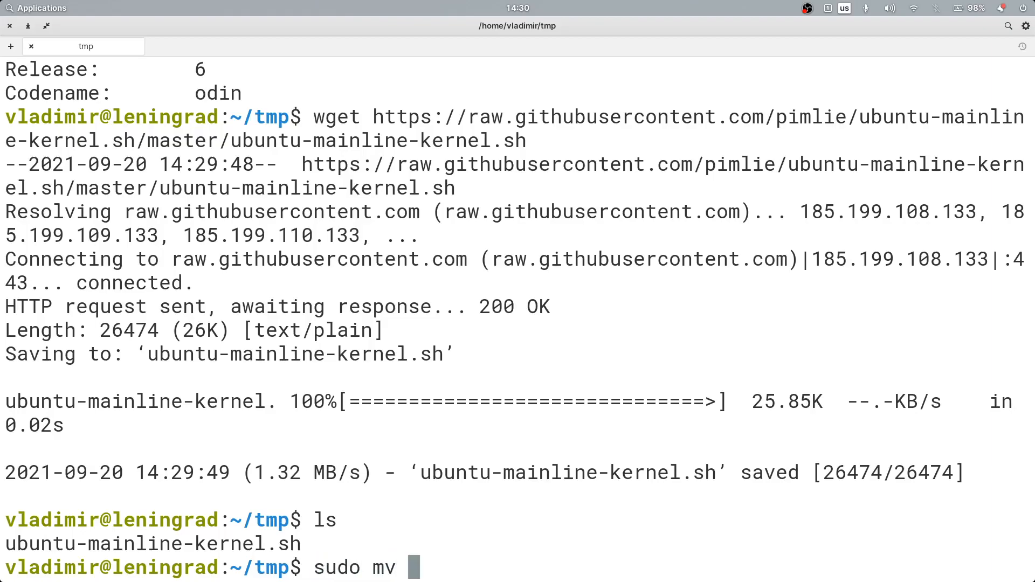
text(ubuntu-mainline-kernel.sh /u)
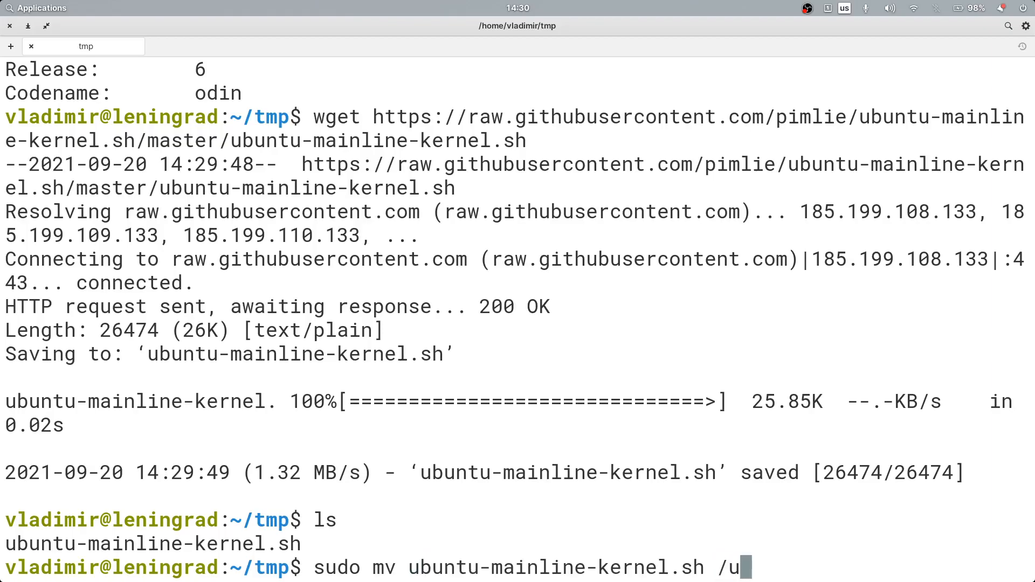
text(sr/loc)
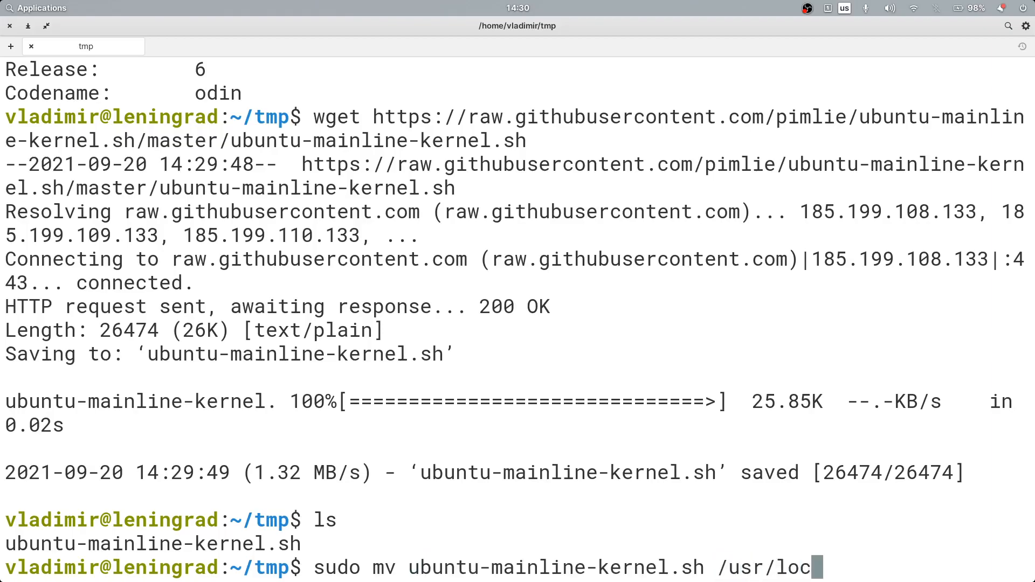
text(al/bin/)
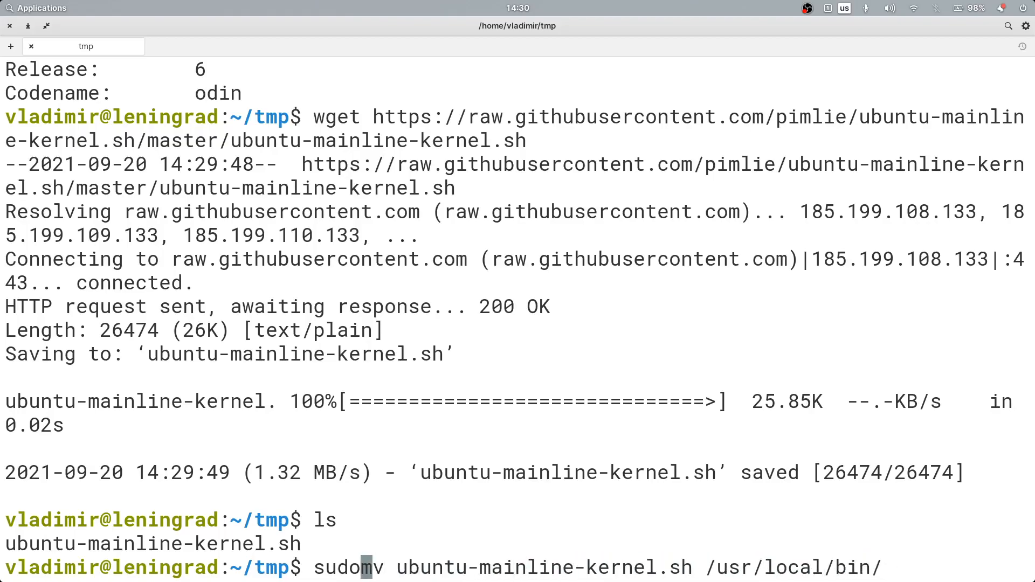
key(Return)
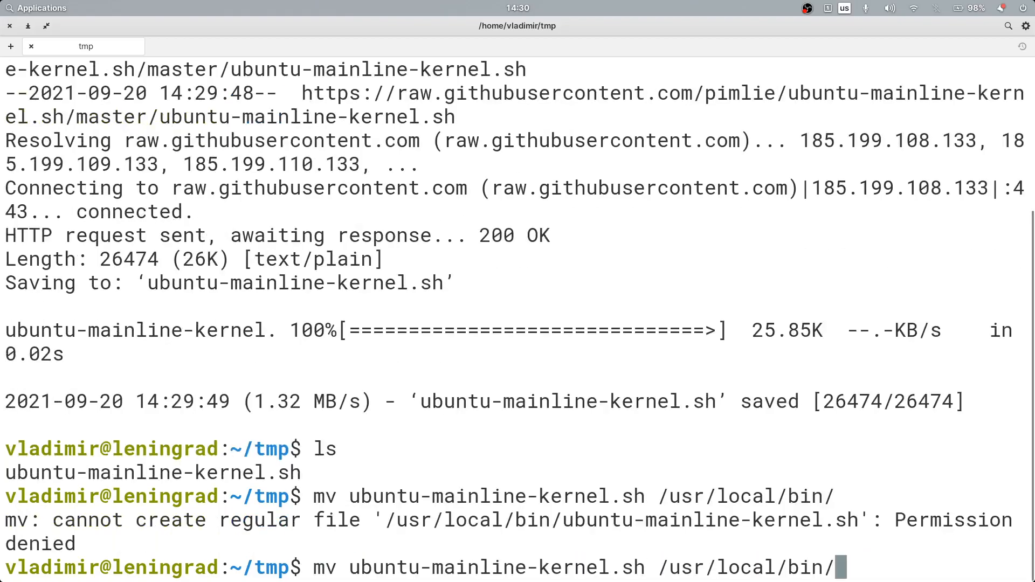
Change into /usr/local/bin to confirm the script is listed there
text(sudo)
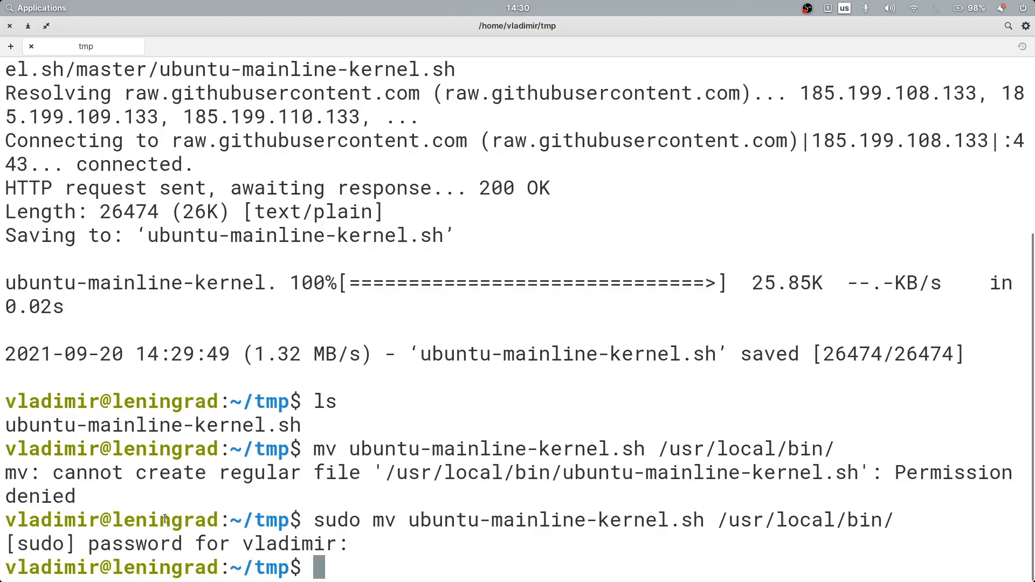
text(cd)
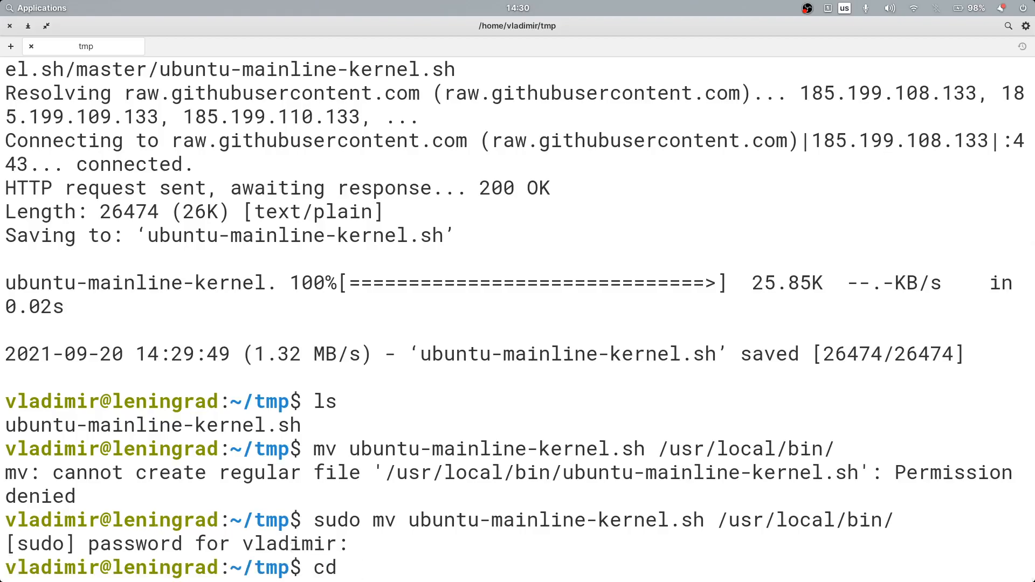
text(/)
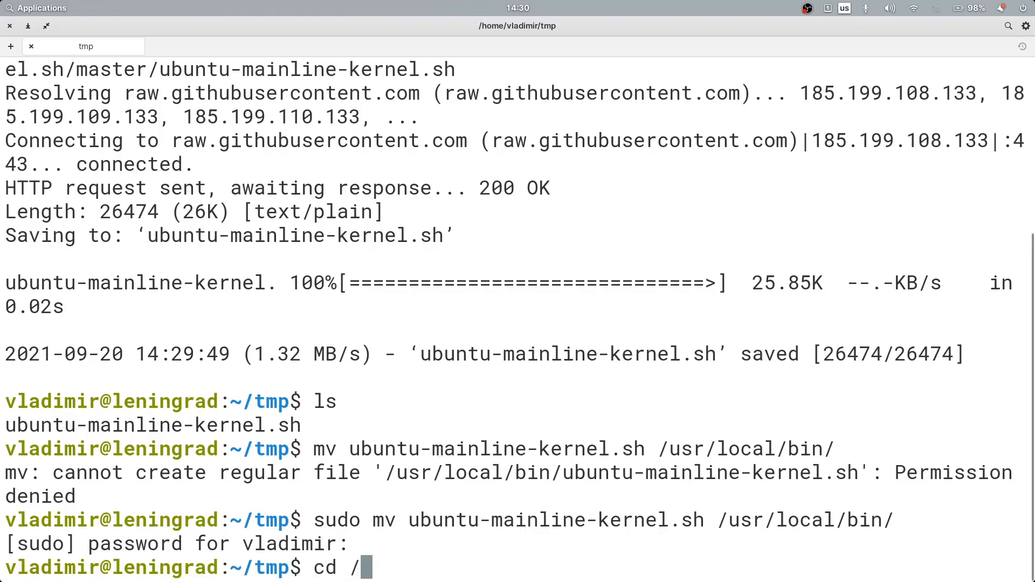
text(usr)
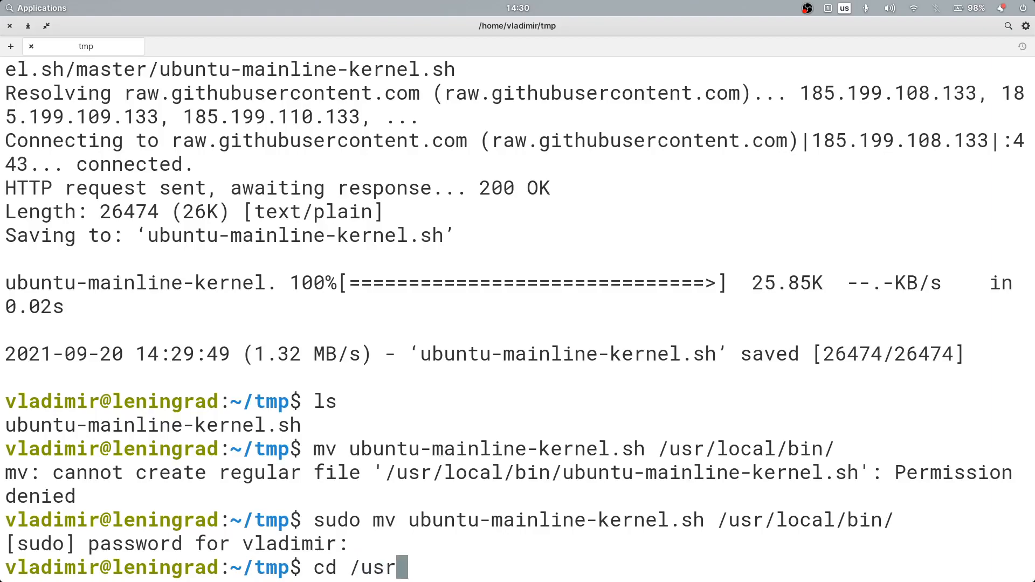
text(/local/bin/)
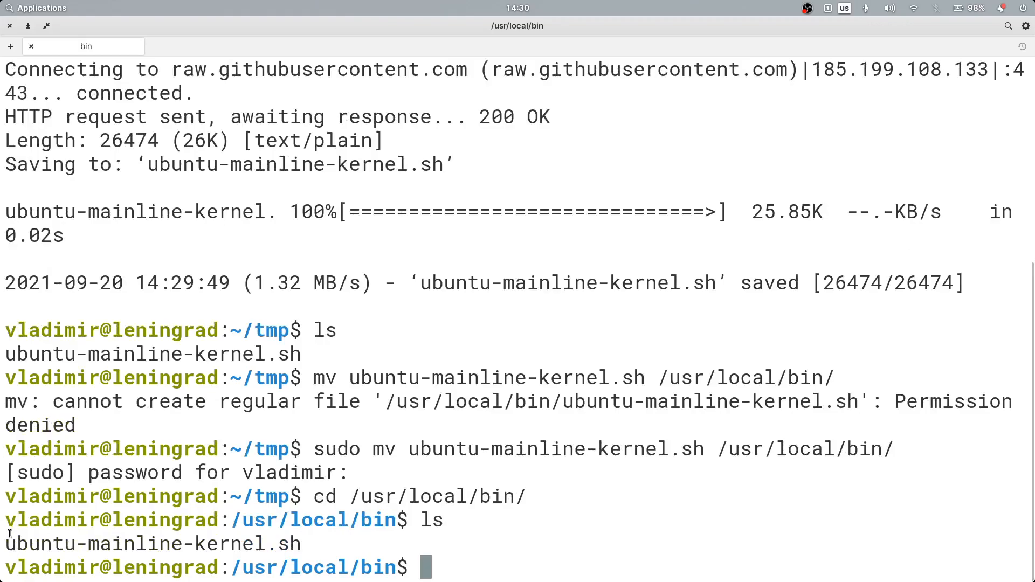
Make ubuntu-mainline-kernel.sh executable with sudo chmod +x and verify -rwxrwxr-x via ls -l
text(ls -l)
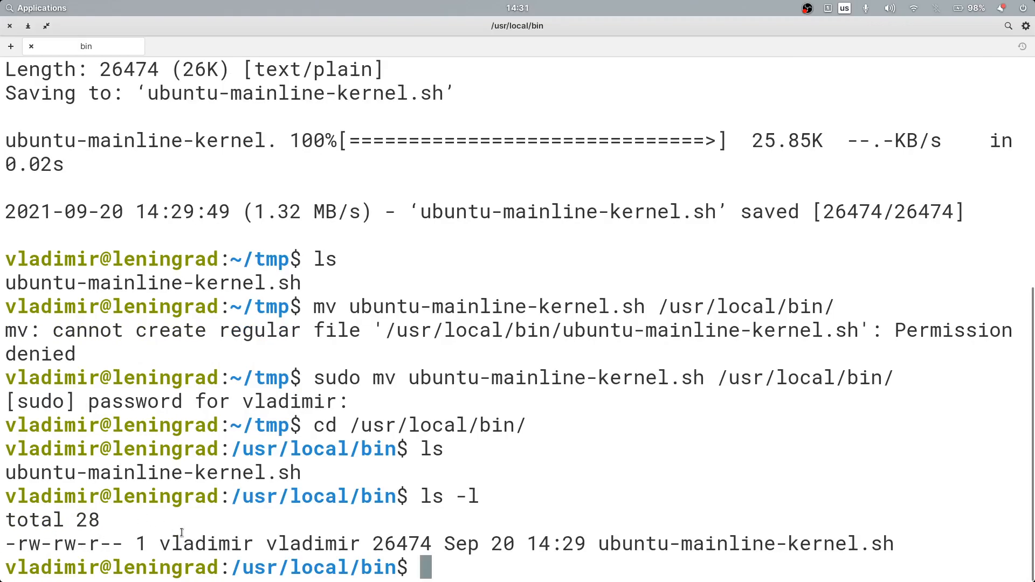
text(ch)
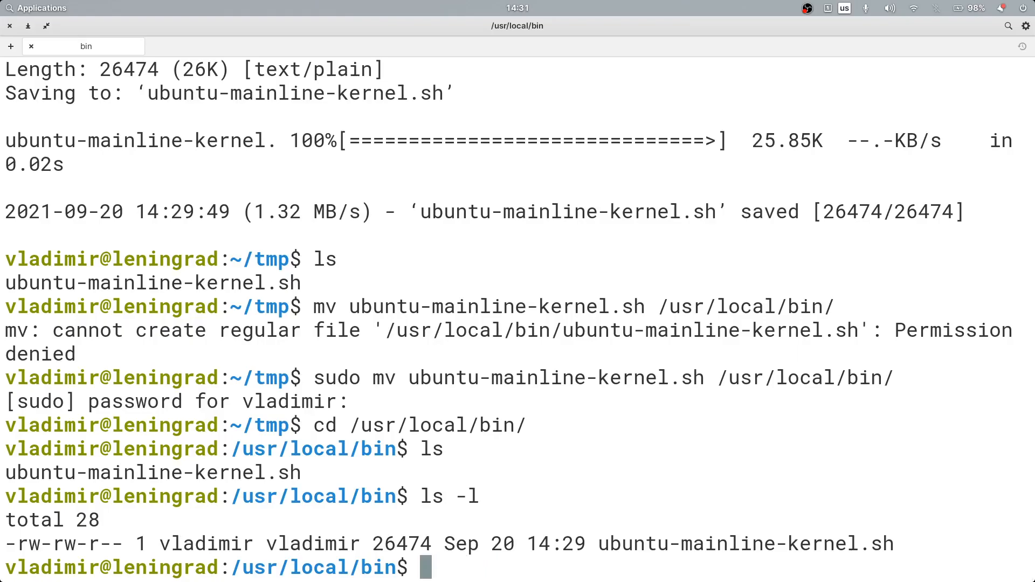
text(sudo)
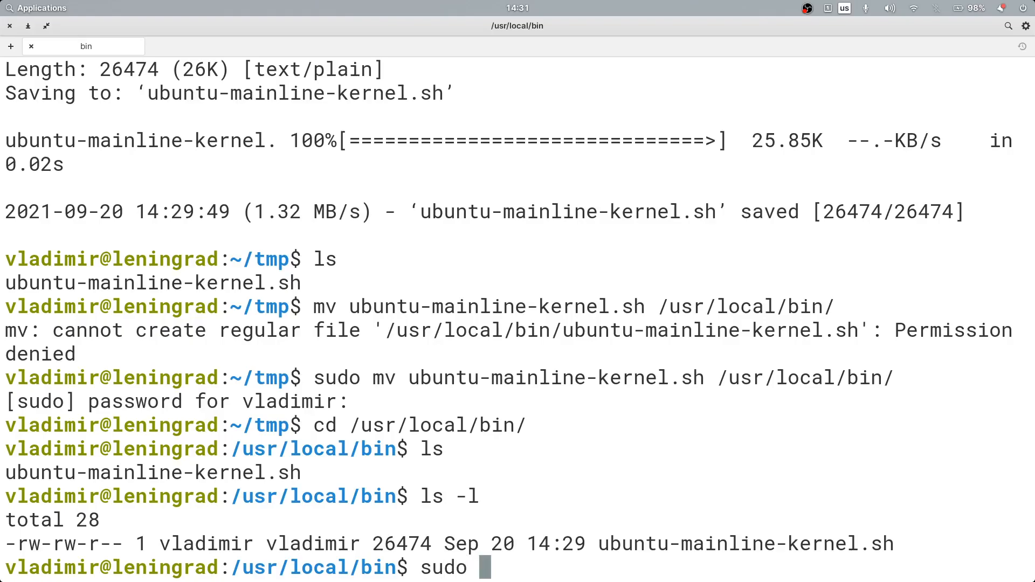
text(chmod)
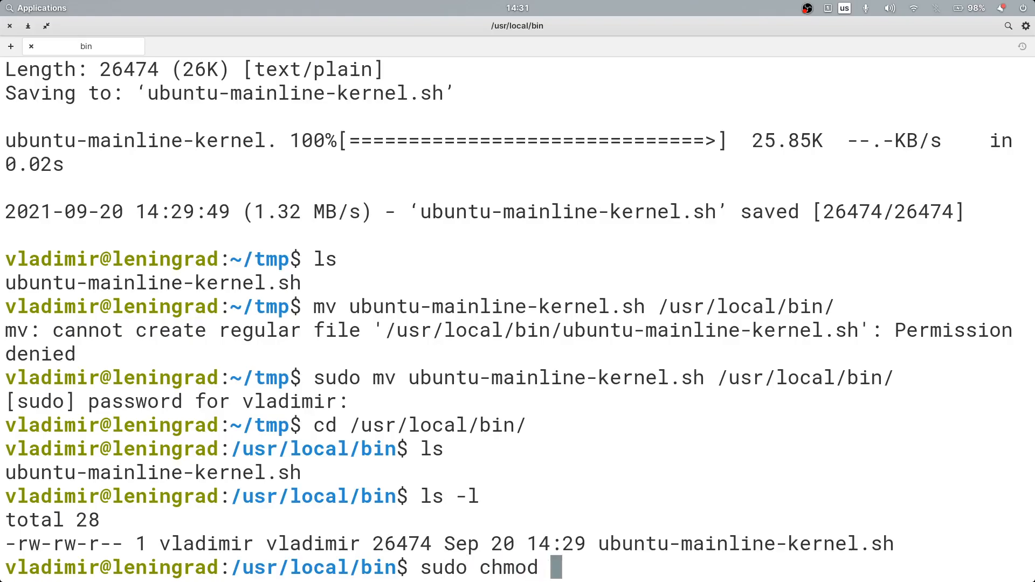
text(+x ubuntu-mainline-kernel.sh)
text(ls -l)
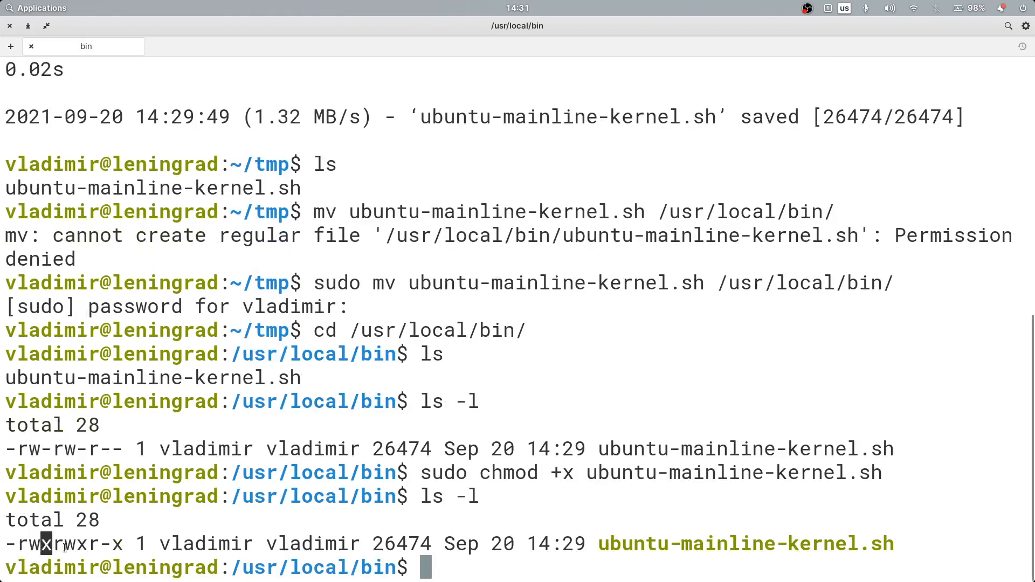
mouse_move(212, 549)
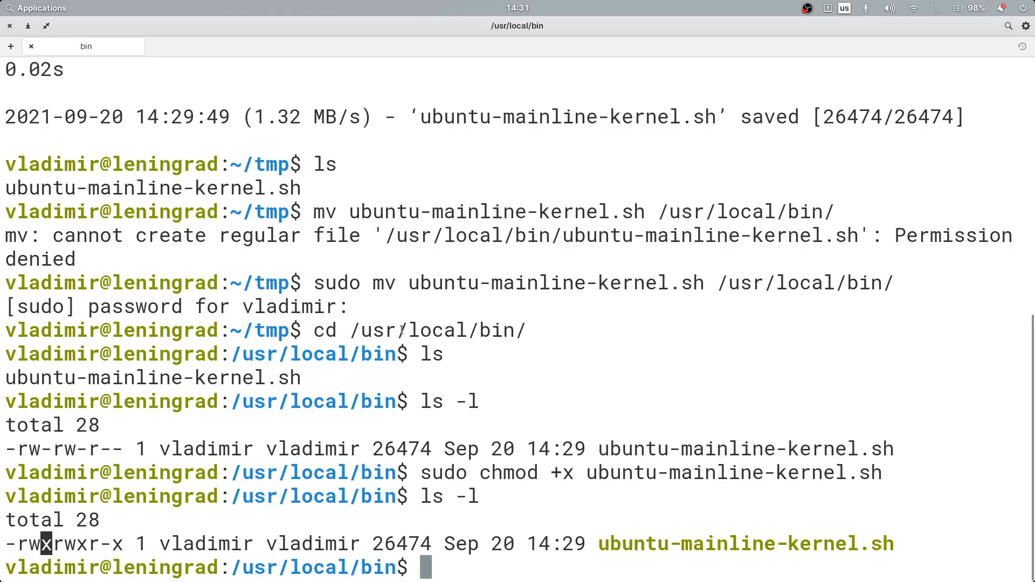
text(./)
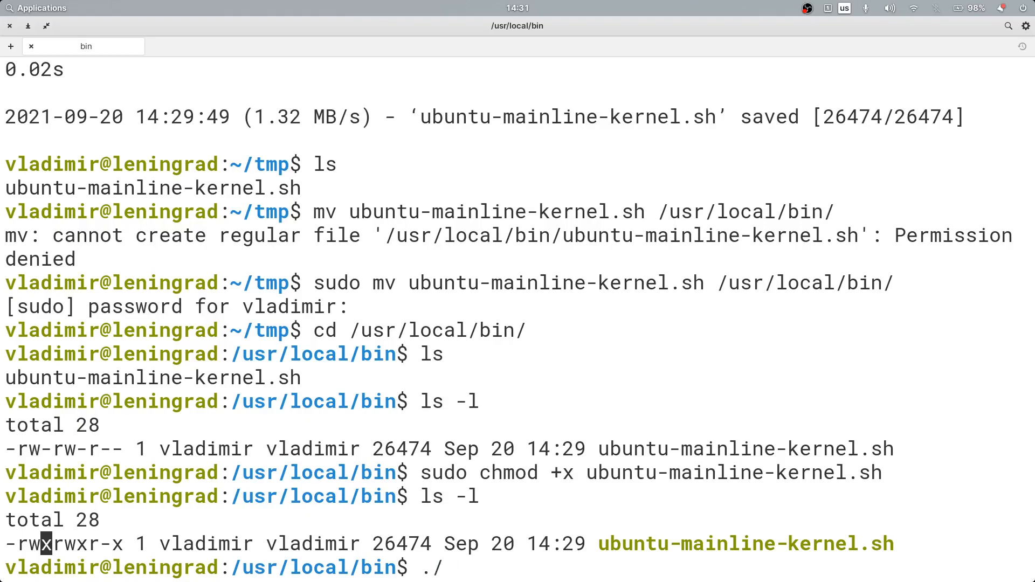
Run ./ubuntu-mainline-kernel.sh to display its usage help
text(ubuntu-mainline-kernel.sh)
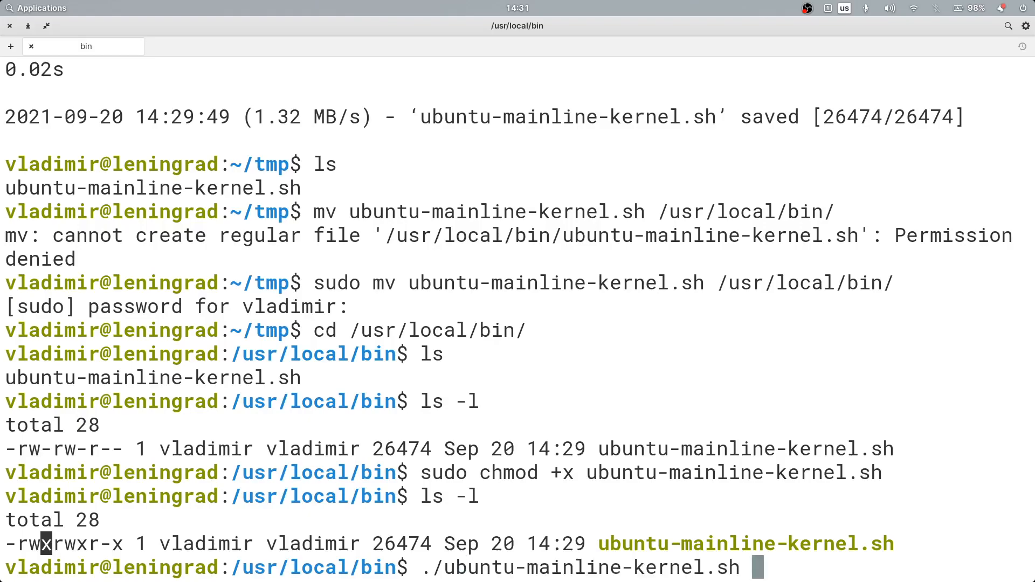
key(Return)
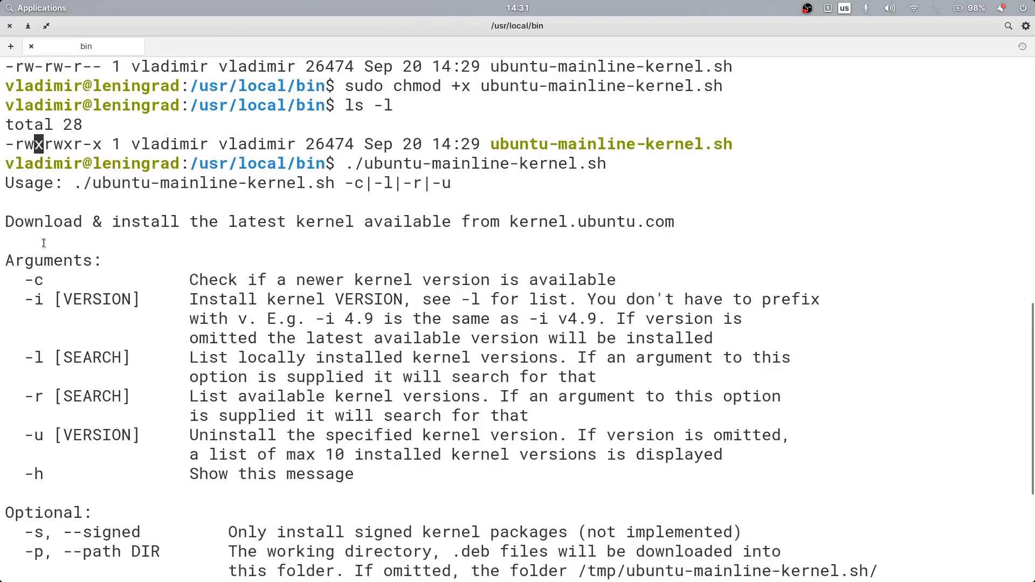
mouse_move(438, 280)
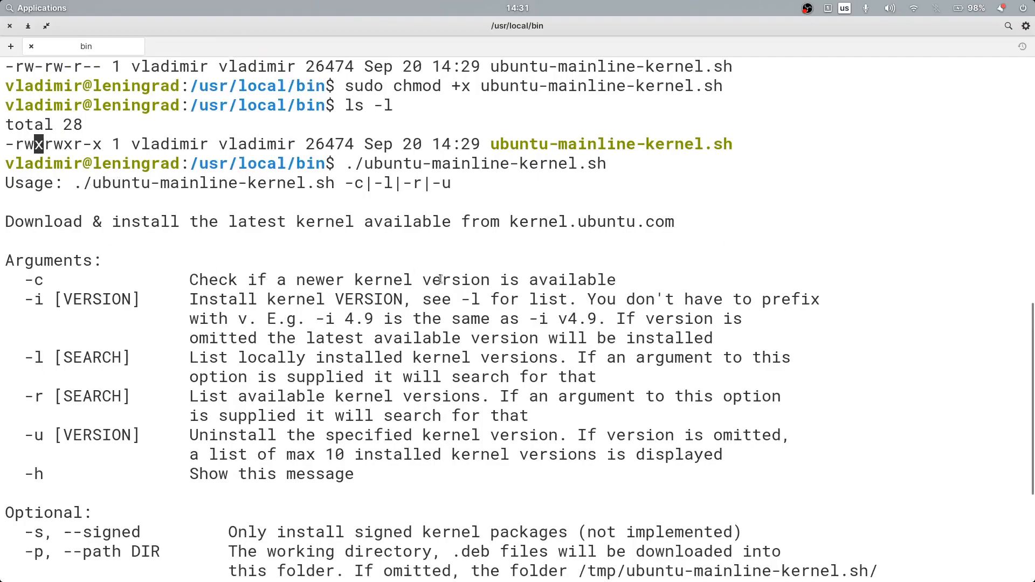
scroll(down, 3)
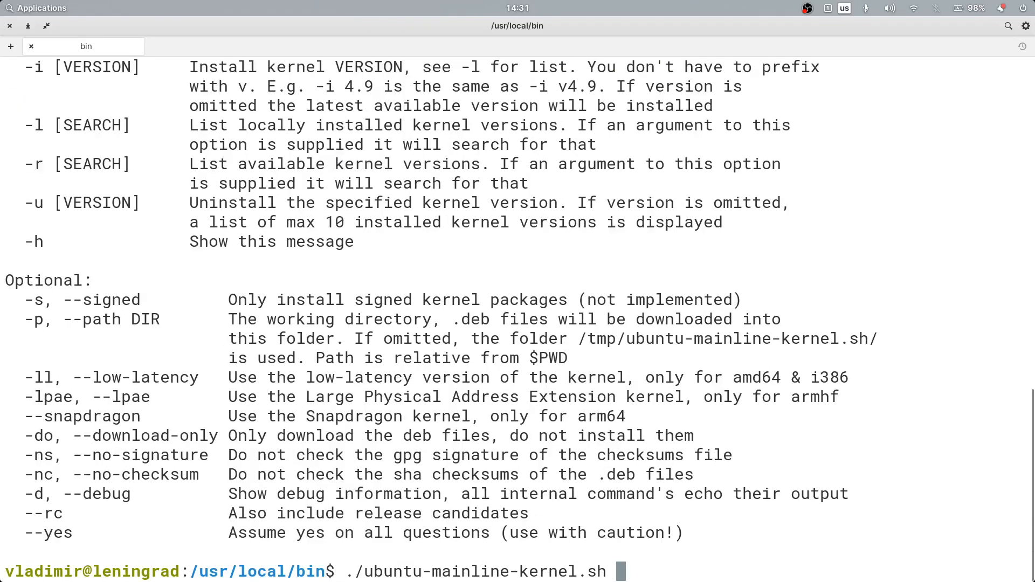
Run the script with -c: latest available and installed kernel are both v5.14.6
text(-)
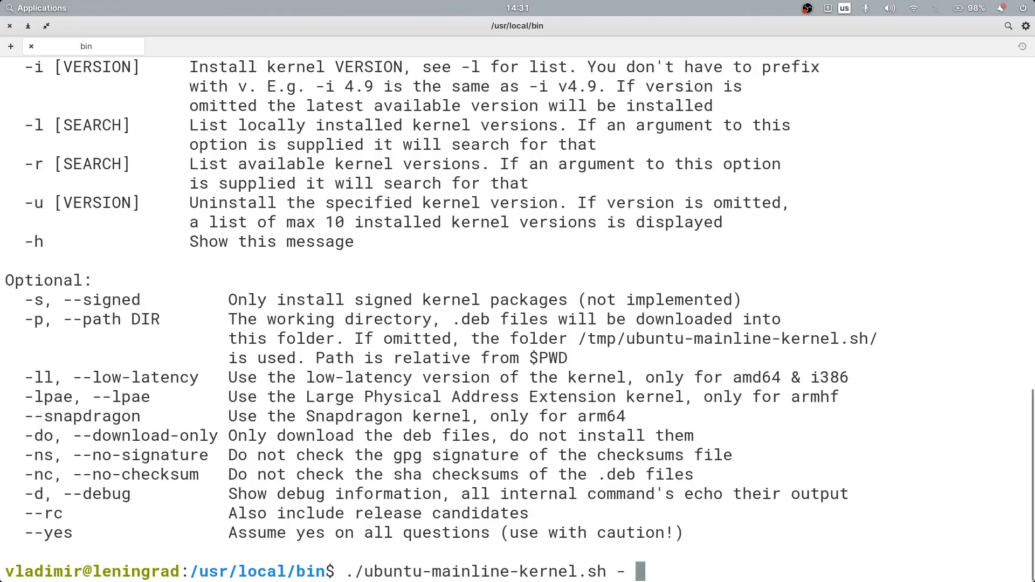
text(c)
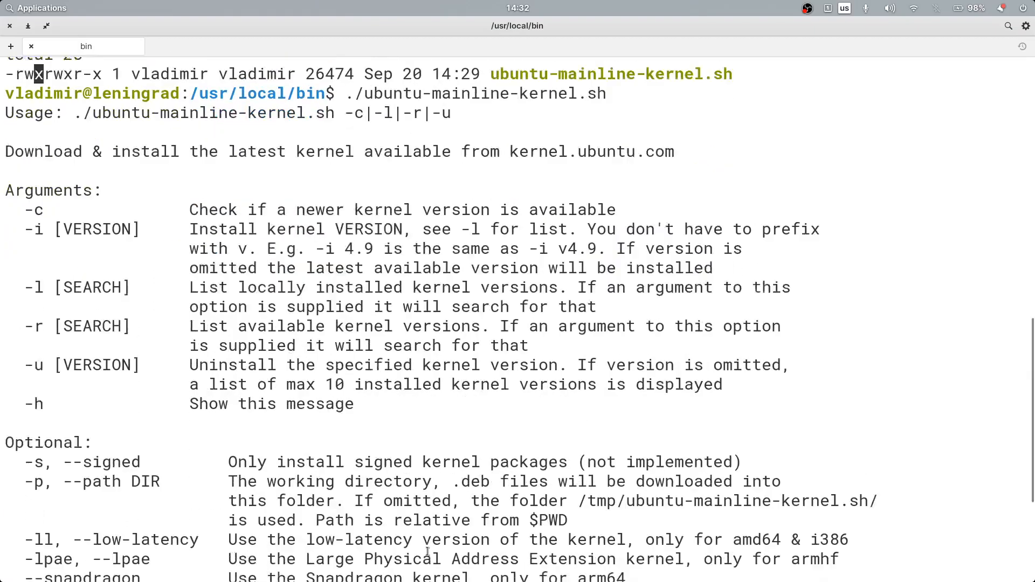
scroll(down, 3)
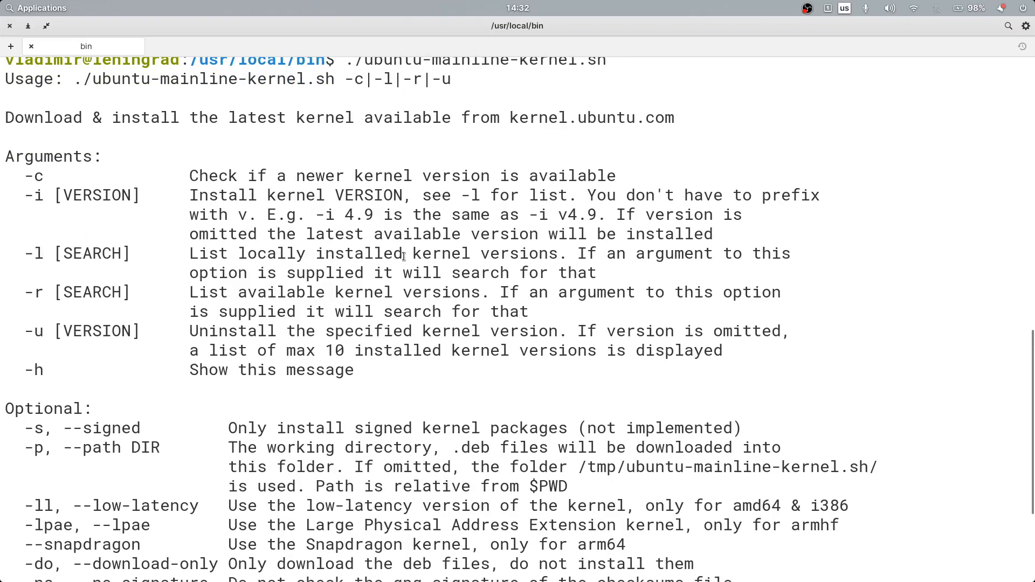
scroll(down, 3)
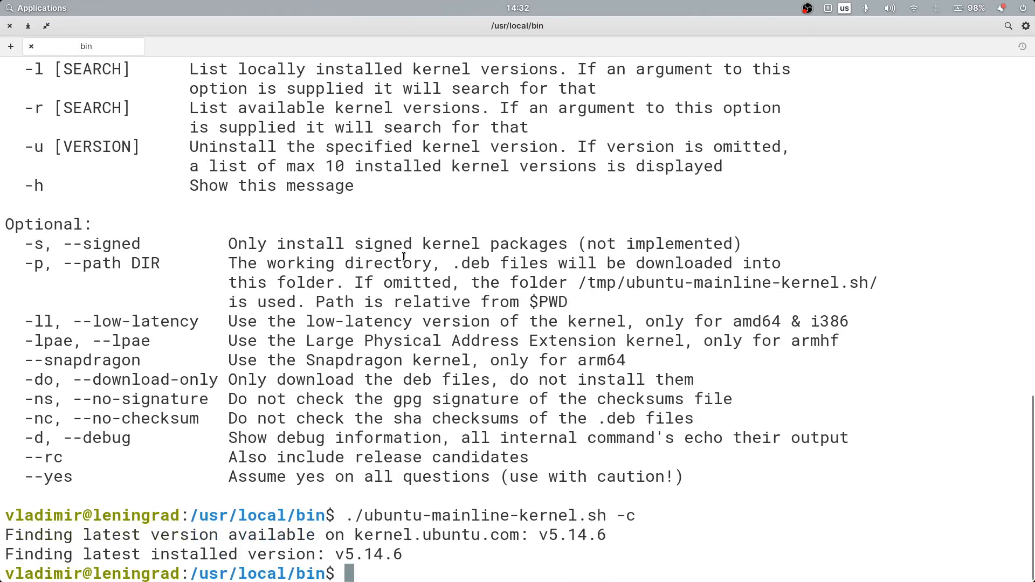
List installed kernel v5.14.6-051406 with -l, then attempt -i install needing root
text(./ubuntu-mainline-kernel.sh)
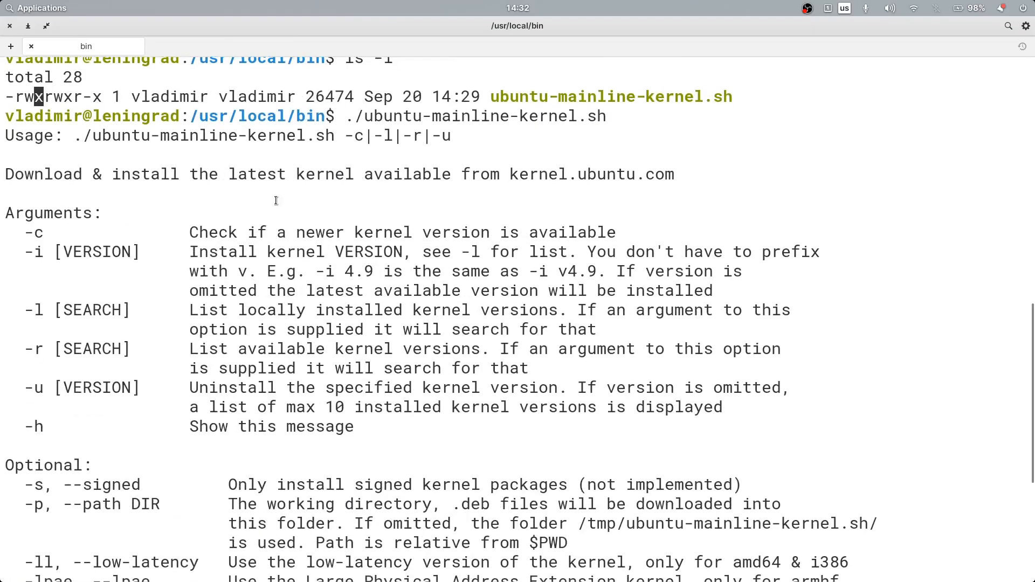
double_click(33, 251)
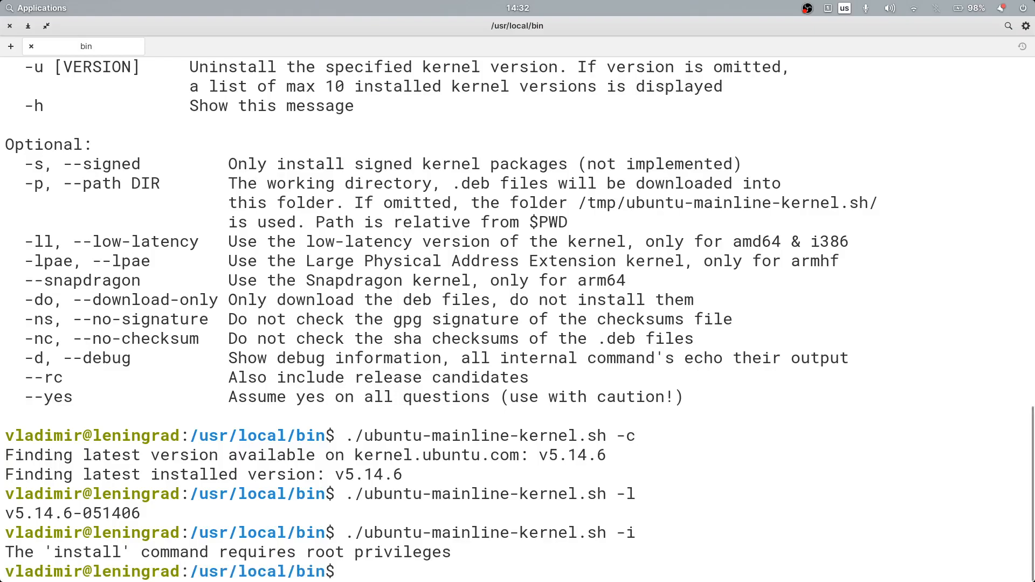
text(./ubuntu-mainline-kernel.sh -i)
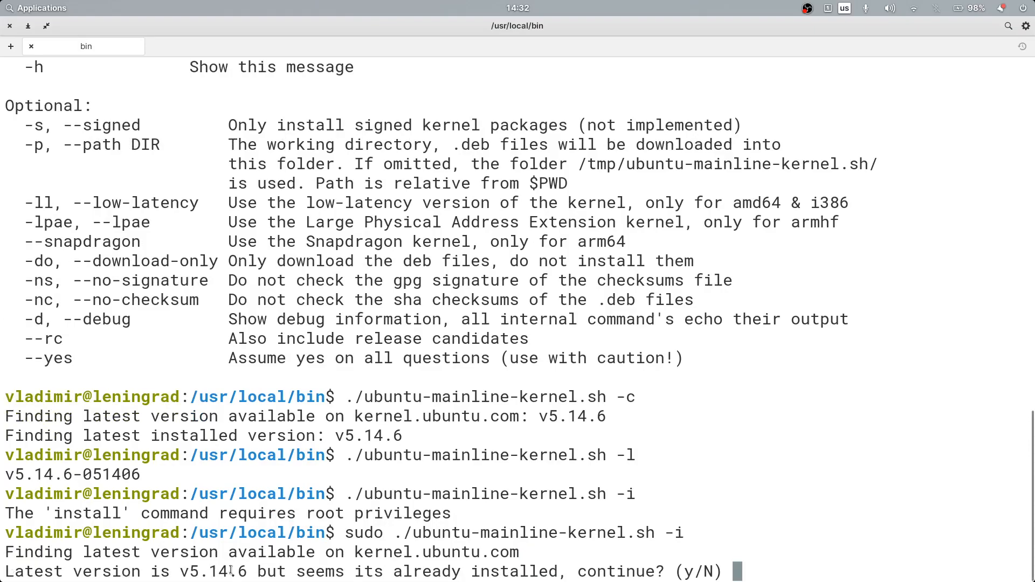
mouse_move(596, 570)
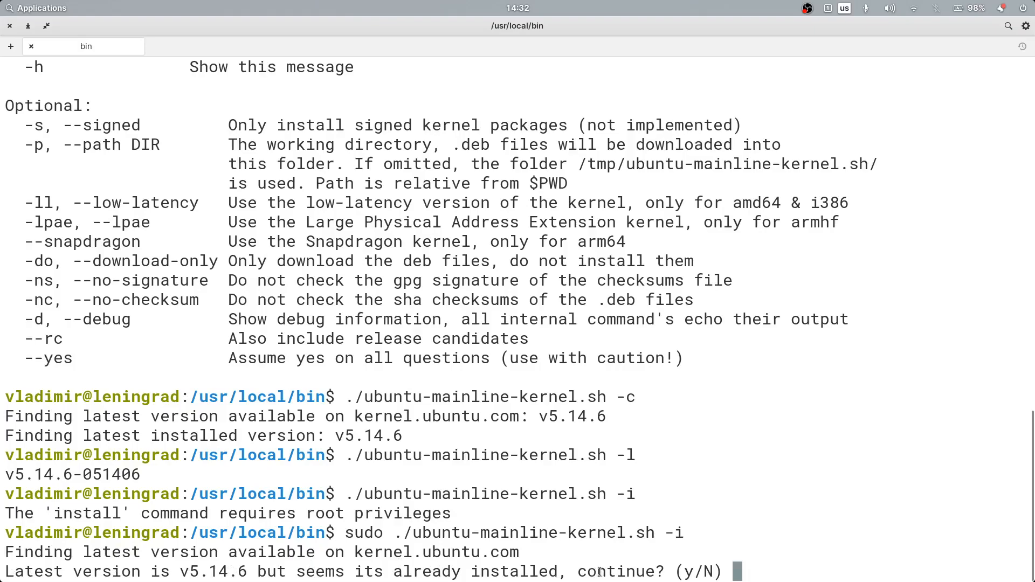
mouse_move(667, 561)
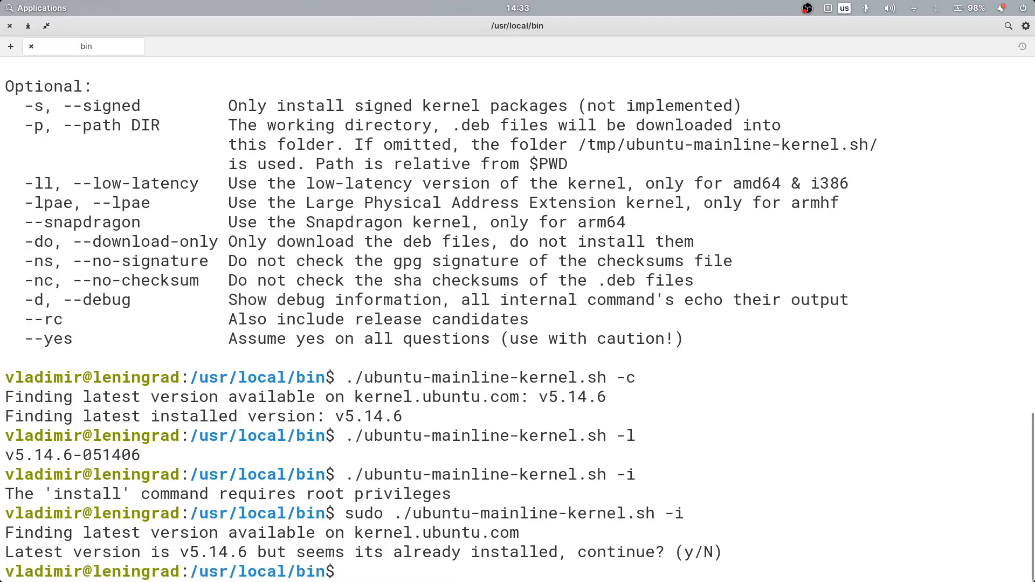
mouse_move(732, 459)
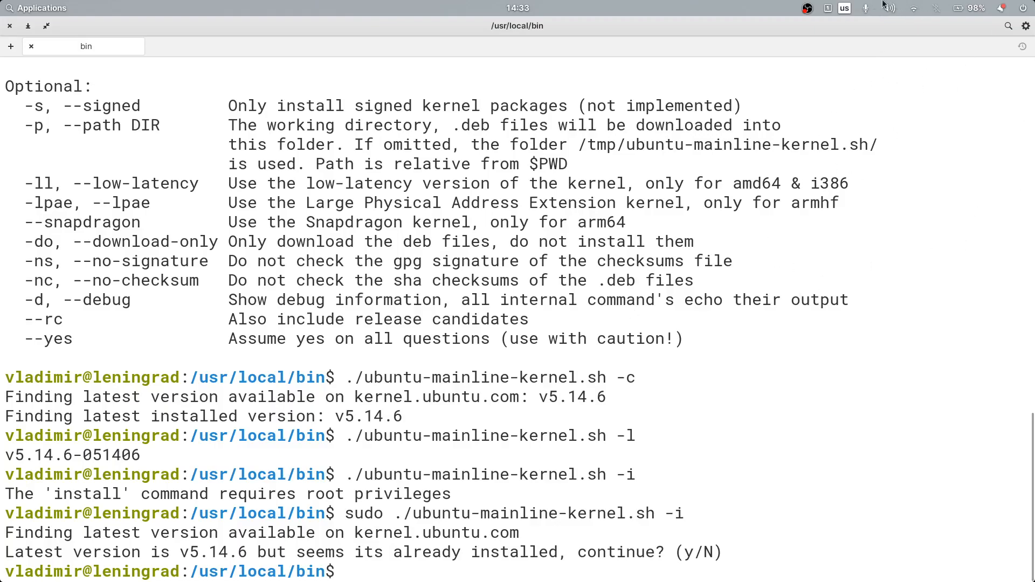
mouse_move(767, 34)
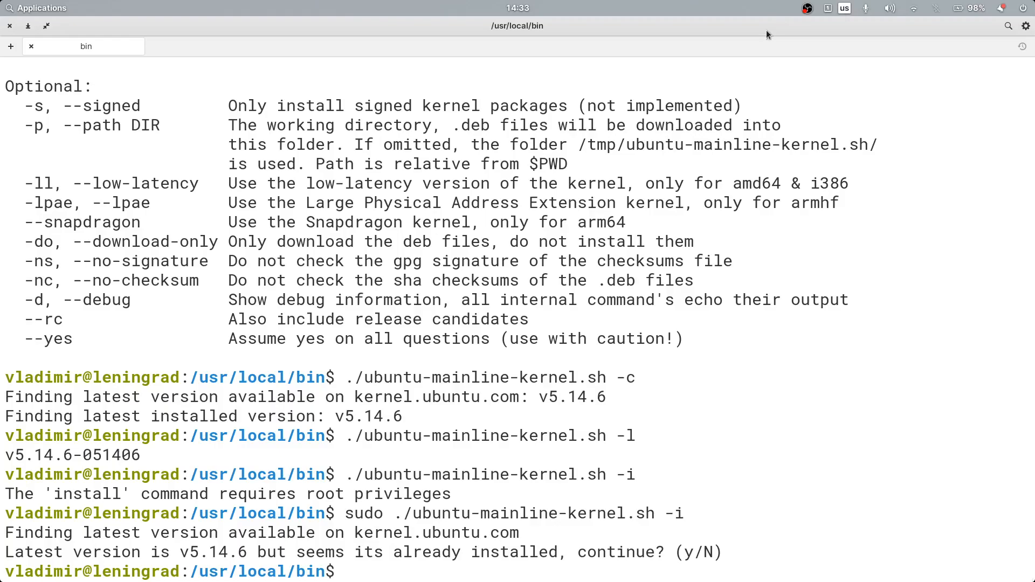